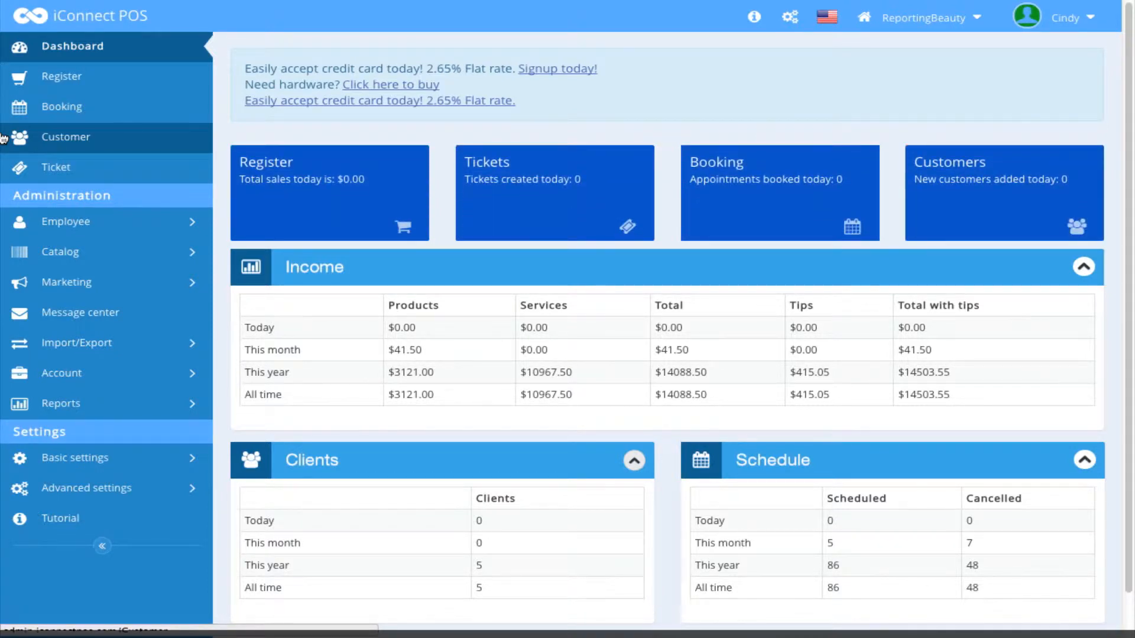
mouse_move(20, 121)
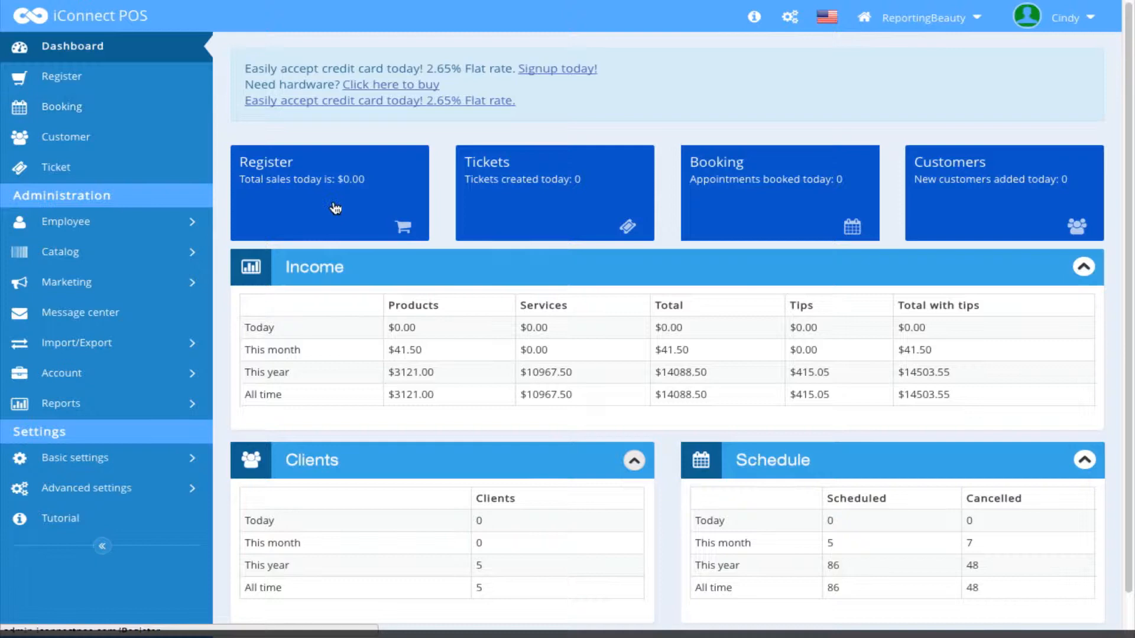
mouse_move(342, 201)
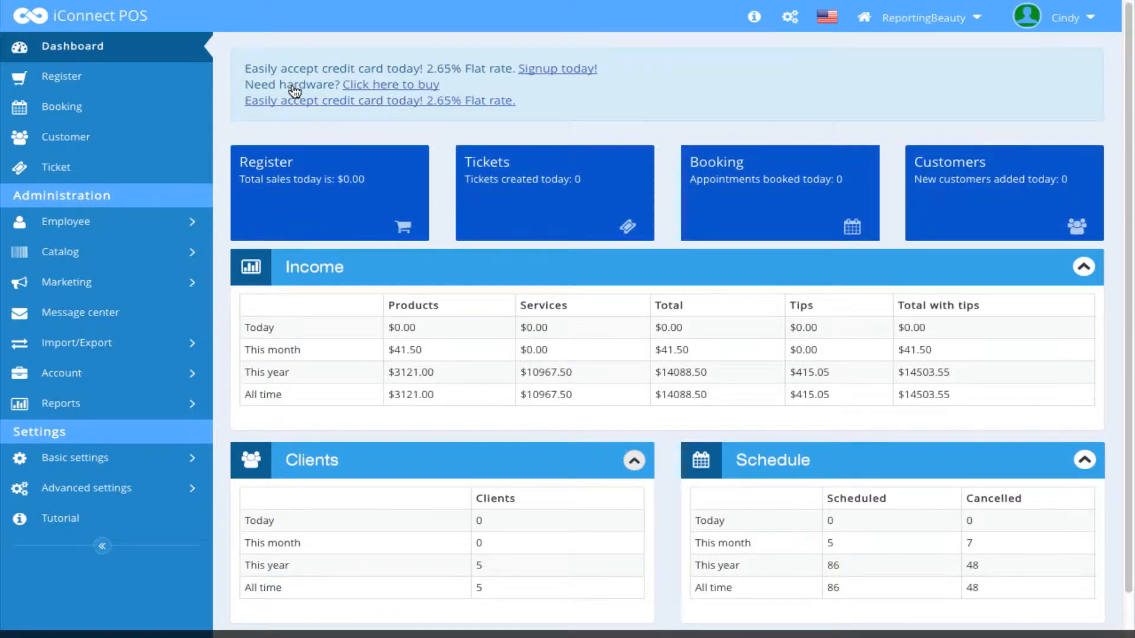
mouse_move(358, 95)
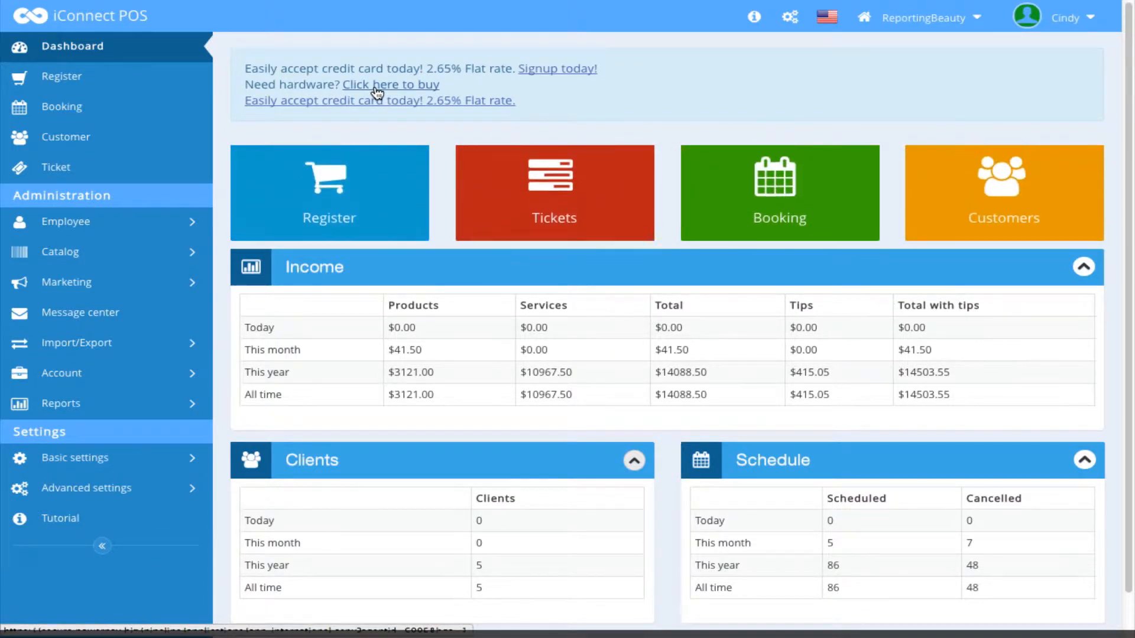
mouse_move(662, 134)
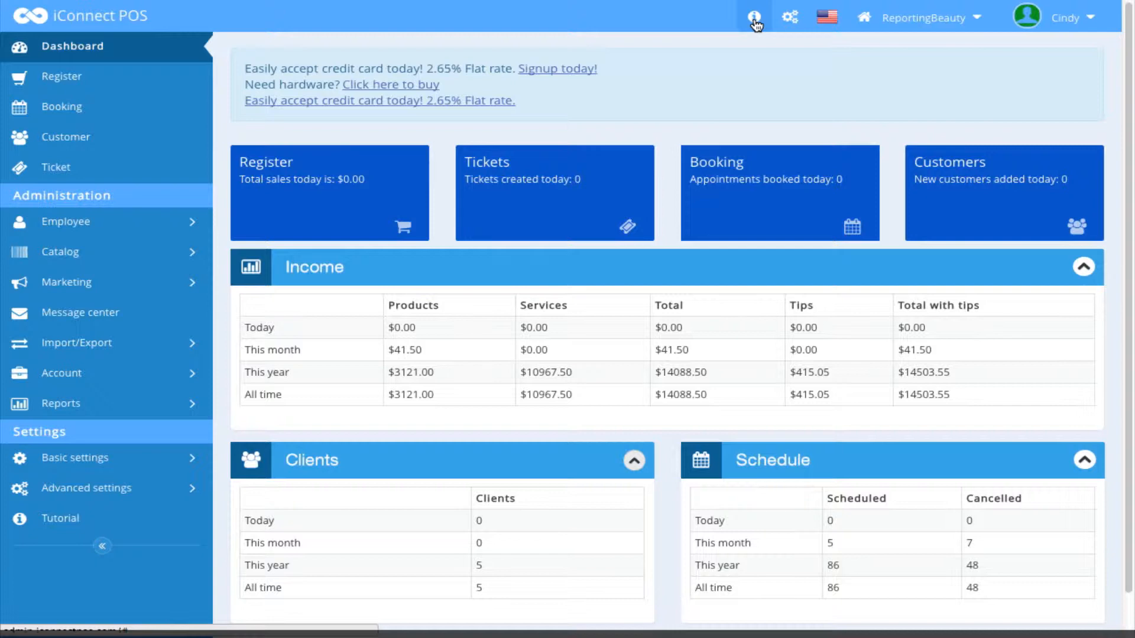
Reveal the help menu with Tutorial, FAQs and the support phone number
left_click(756, 17)
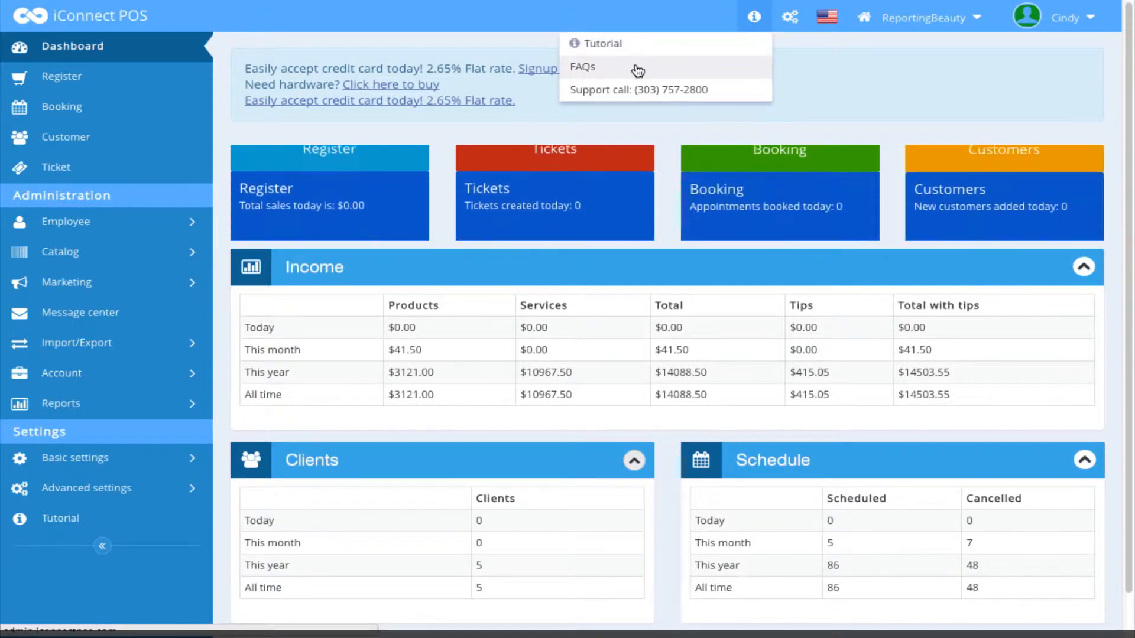
mouse_move(638, 89)
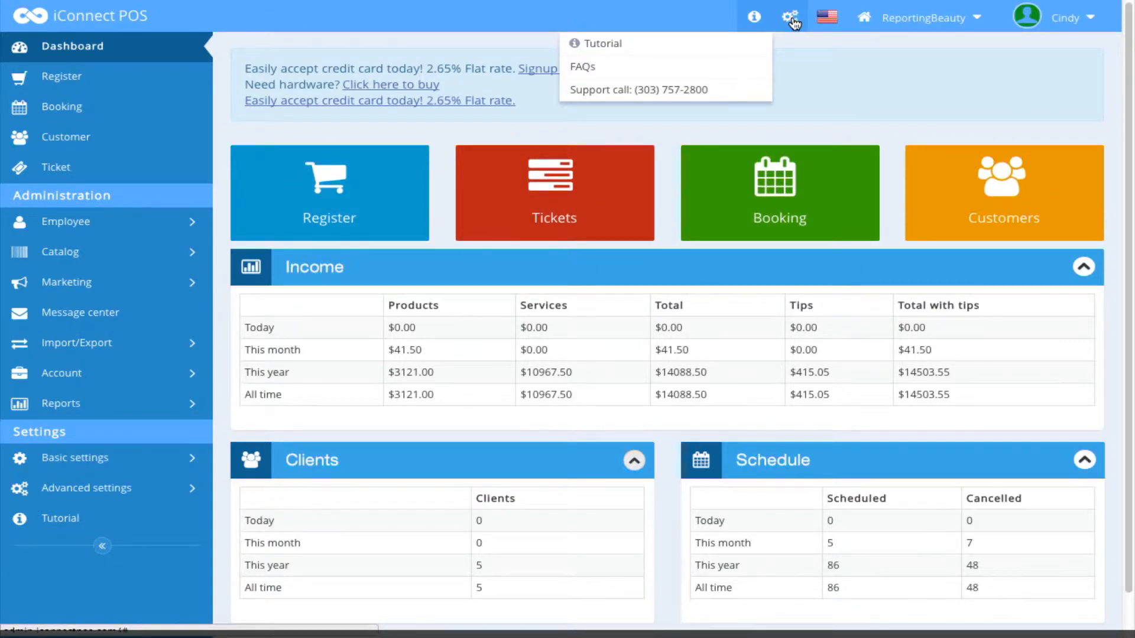
Try green skin, blue navbar and red sidebar colours, restore the blue theme and dismiss the panel
left_click(791, 18)
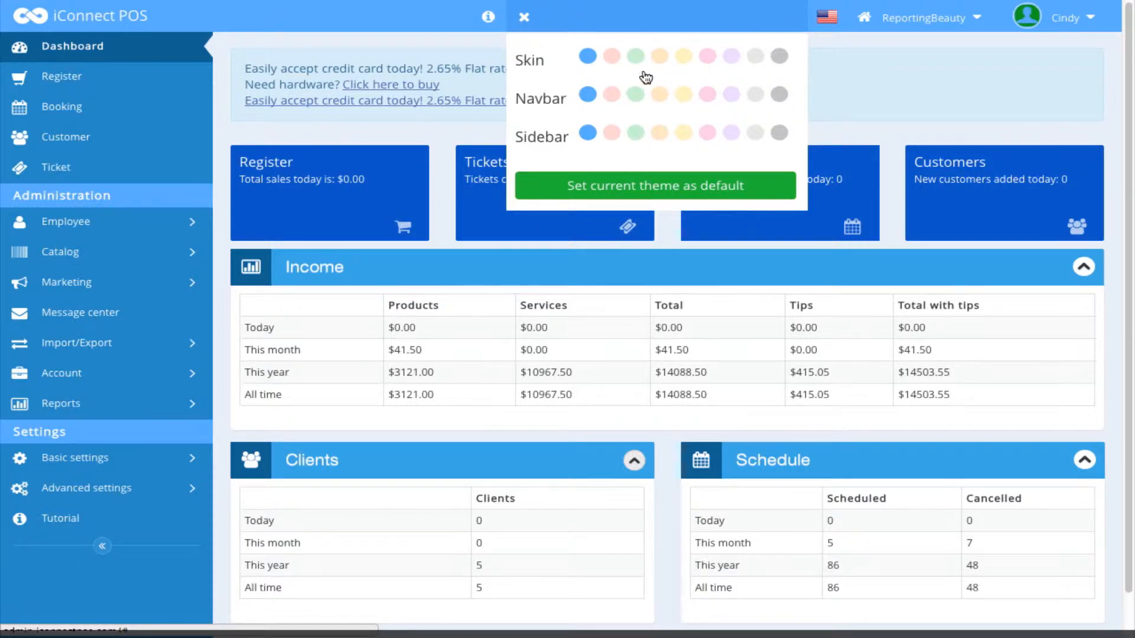
left_click(633, 56)
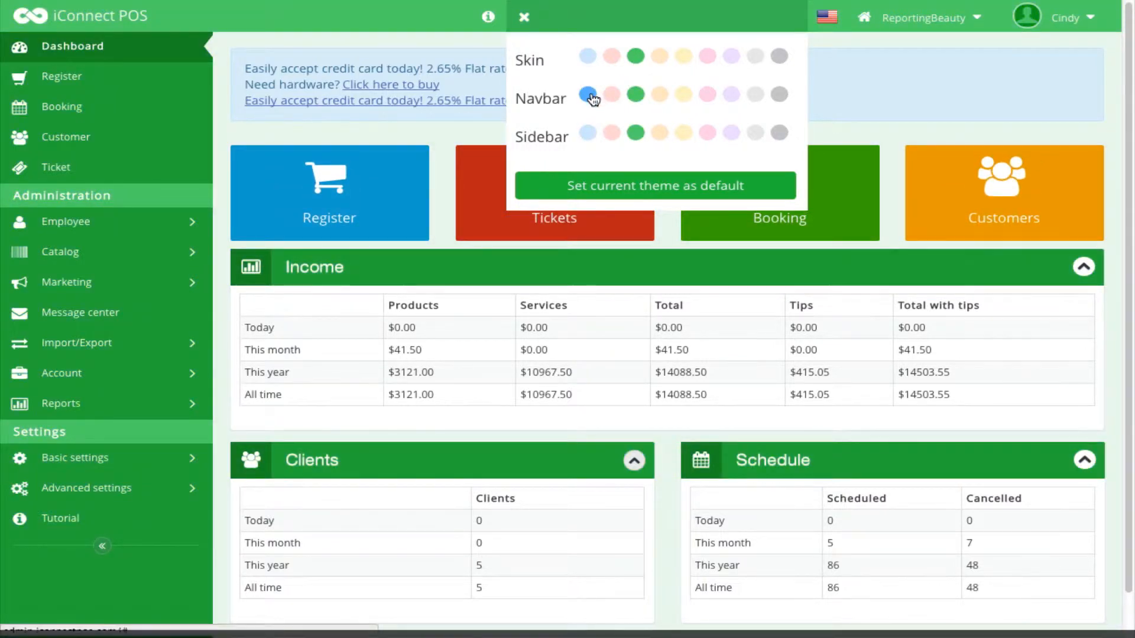
left_click(588, 94)
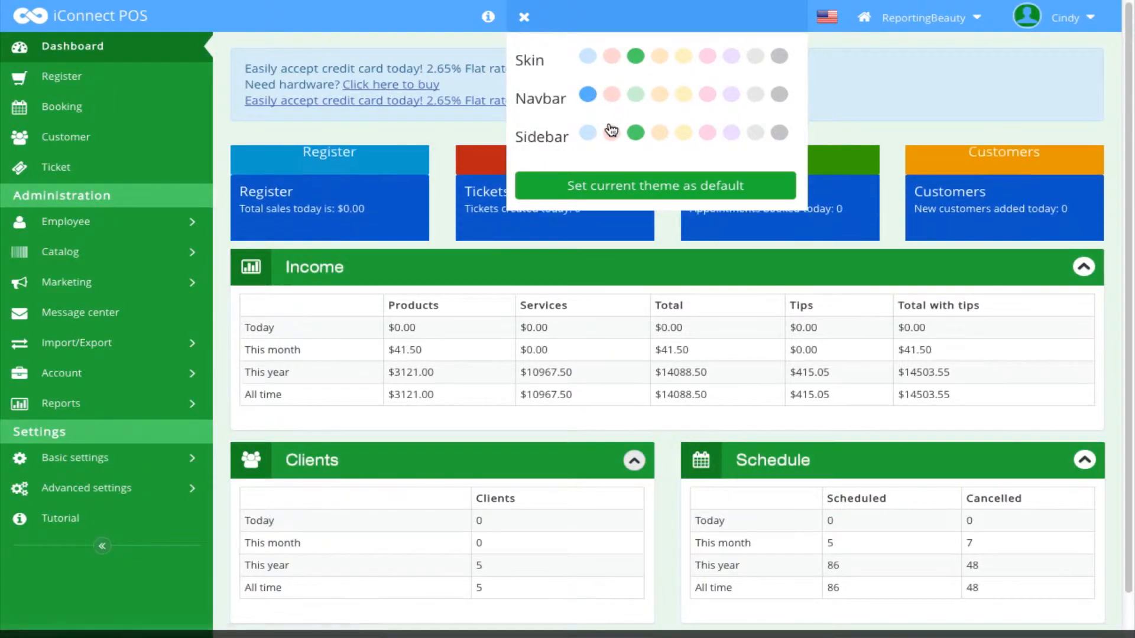
left_click(611, 133)
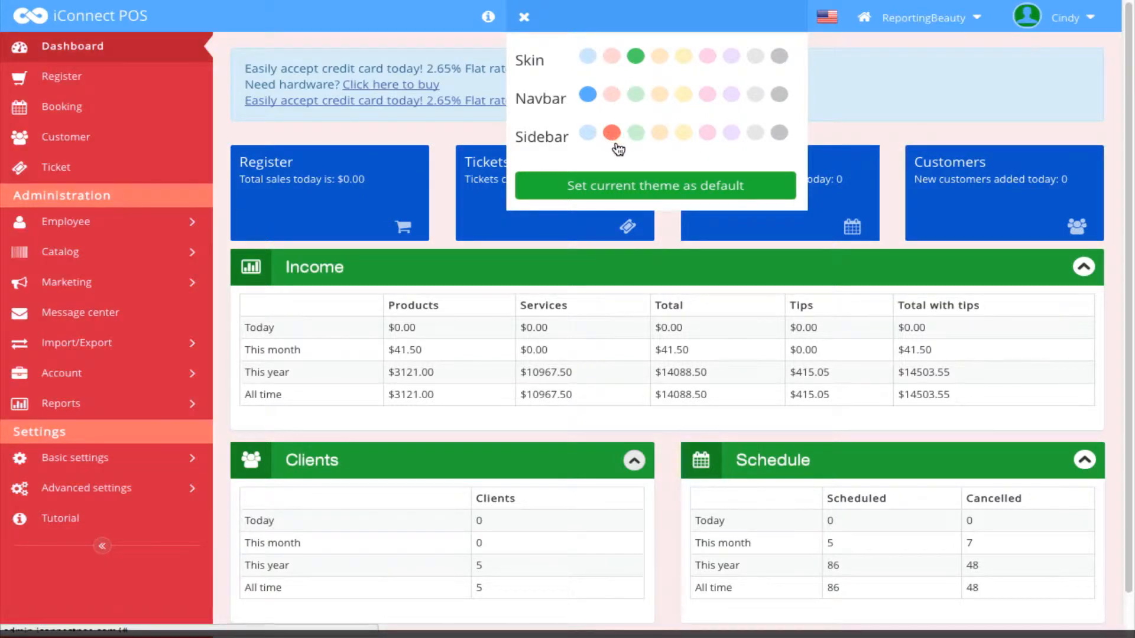
left_click(611, 132)
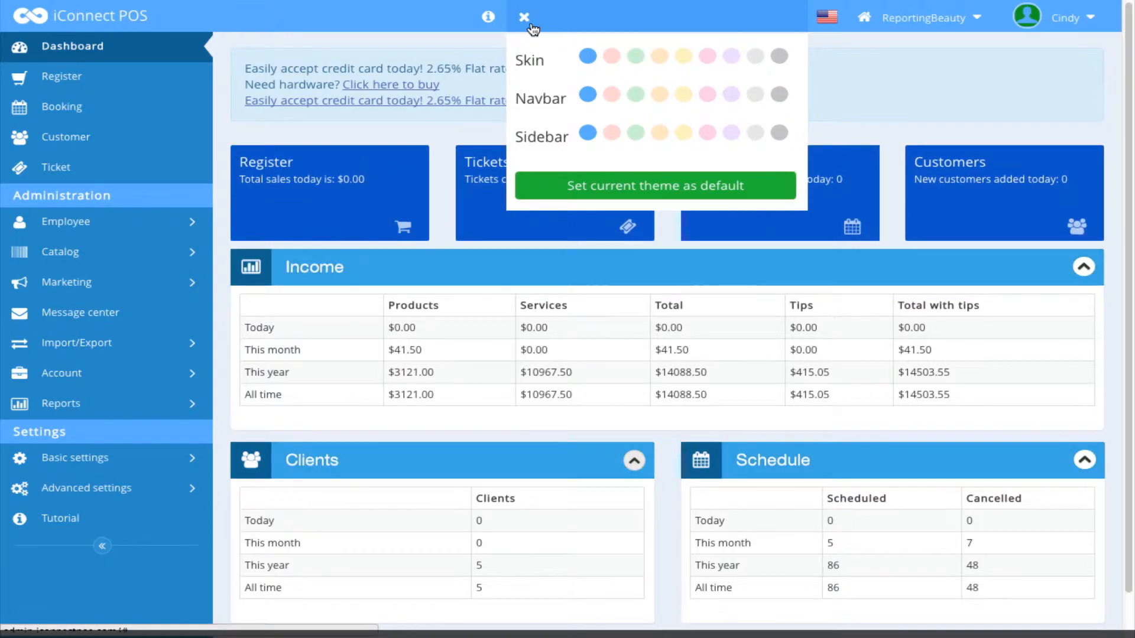
left_click(523, 16)
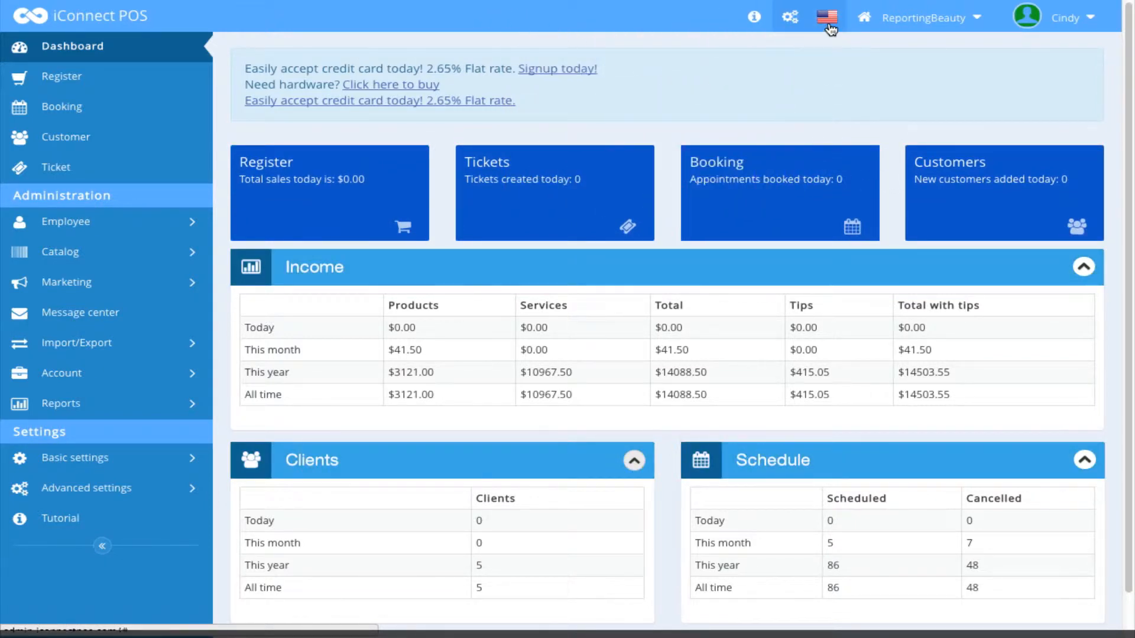
Show the English/Spanish/French choices, then the site list with ReportingBeauty current
left_click(826, 18)
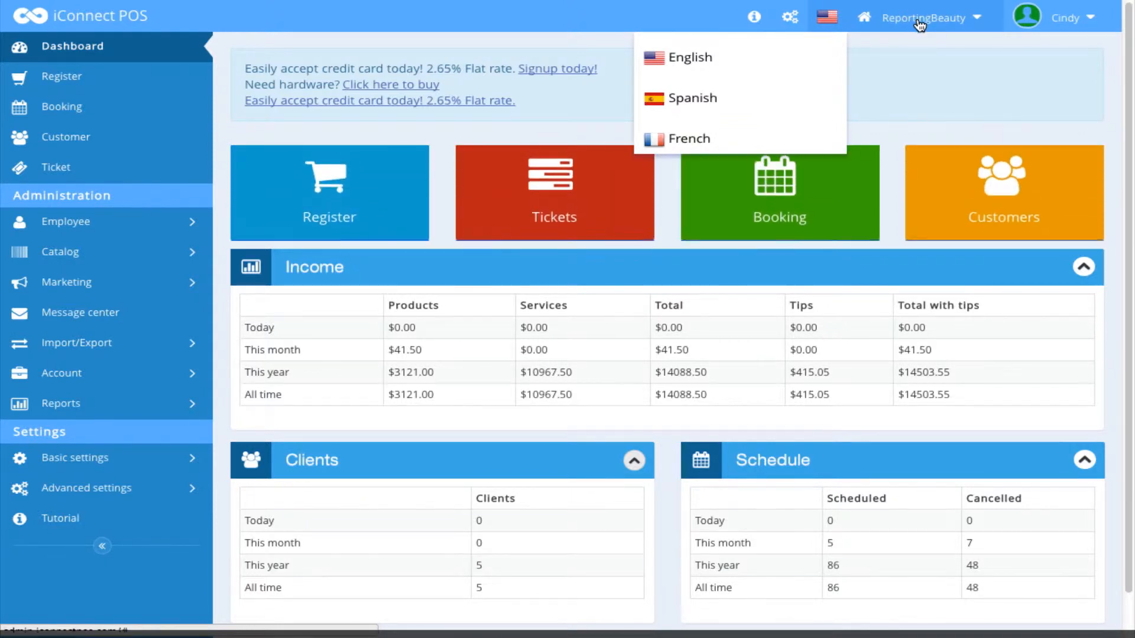
left_click(926, 18)
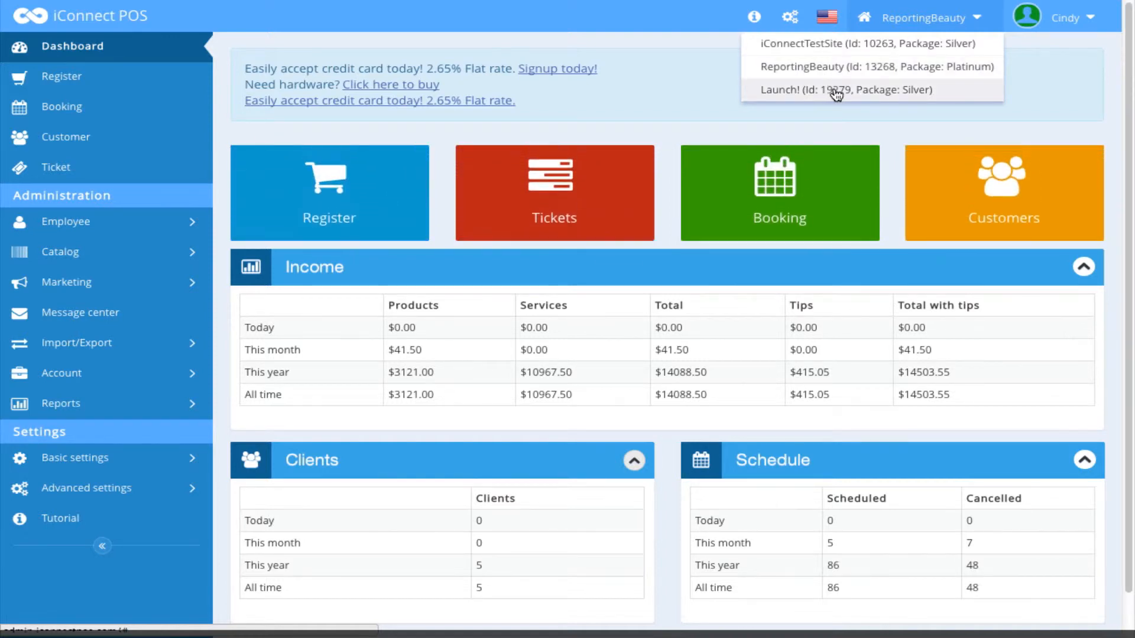
mouse_move(1064, 21)
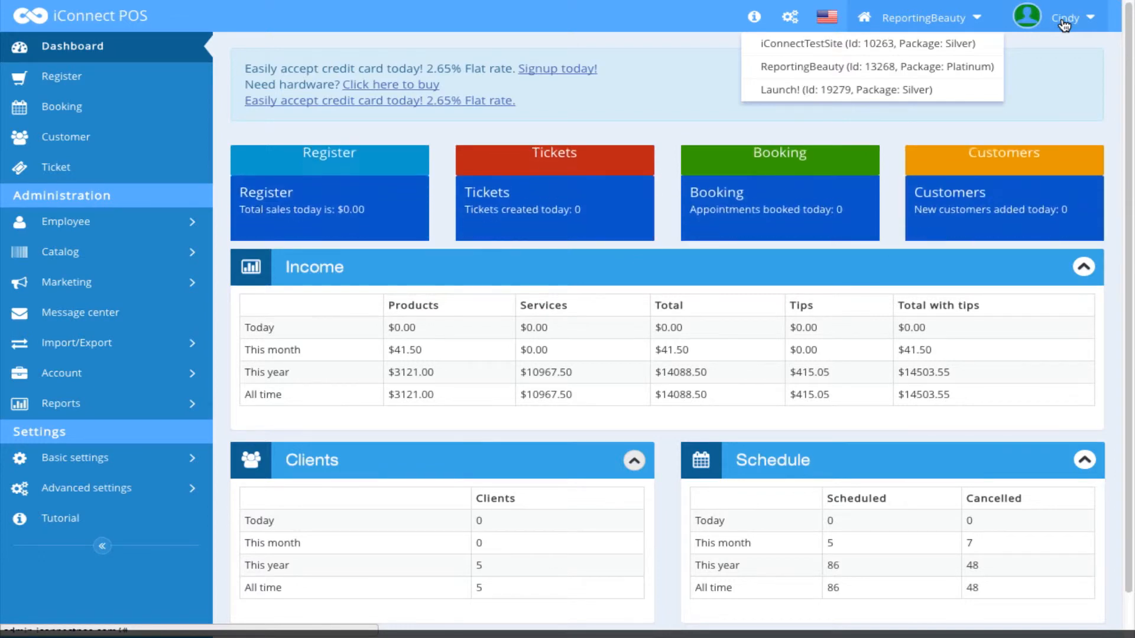
Reach the Check-in/out Time clock dialog from the user name menu
left_click(1067, 18)
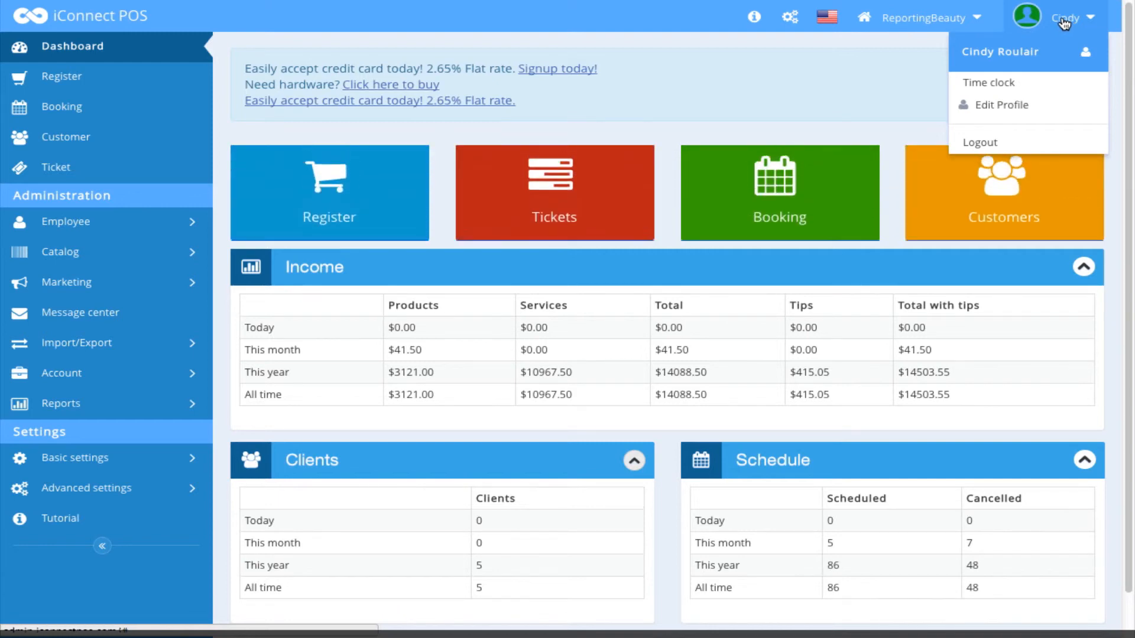
left_click(988, 83)
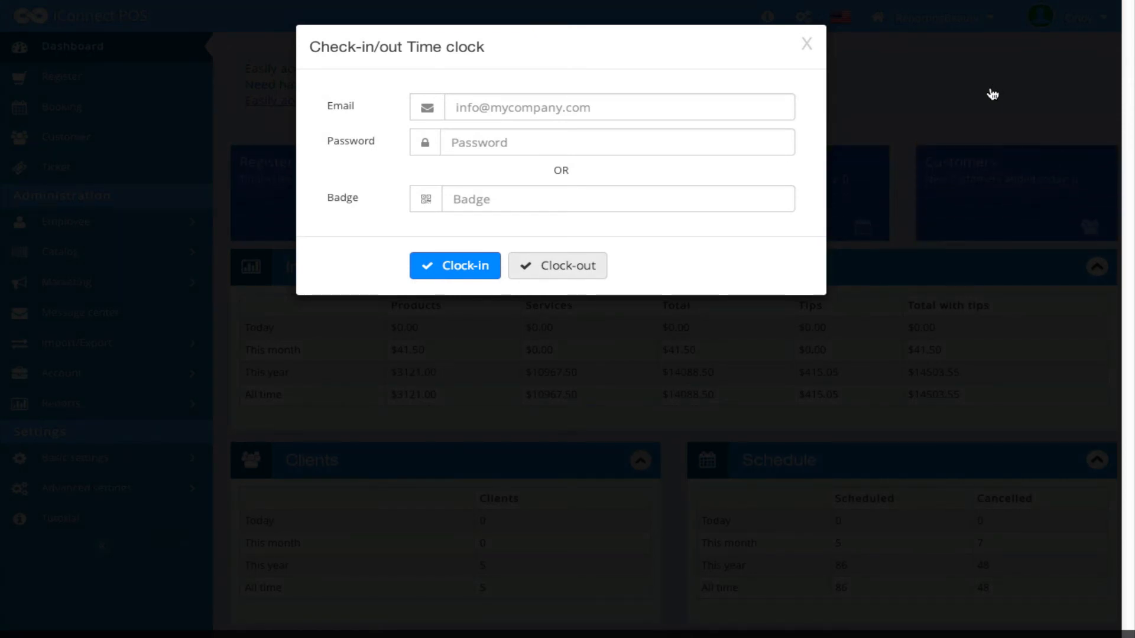
mouse_move(609, 229)
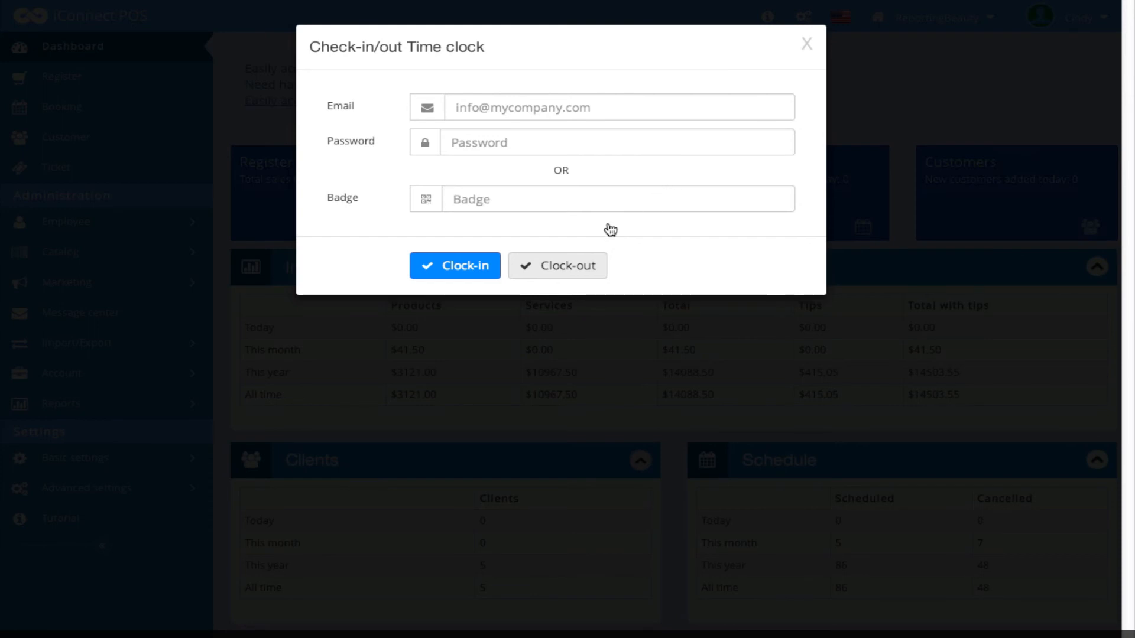